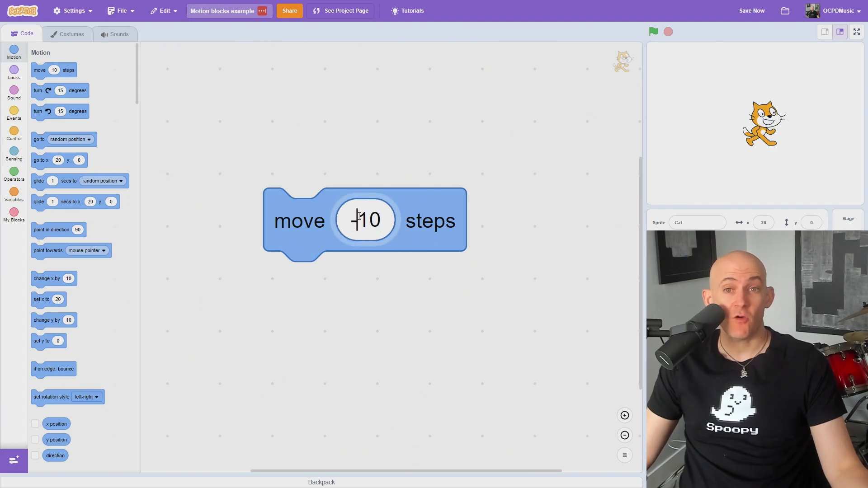
Build repeat loops moving 10 steps ten times then -10 steps ten times, and run the script
type("100")
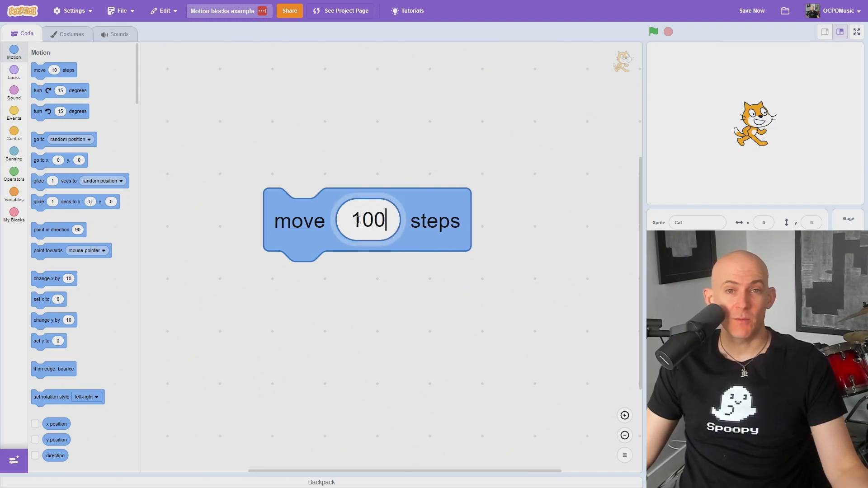
type("-100")
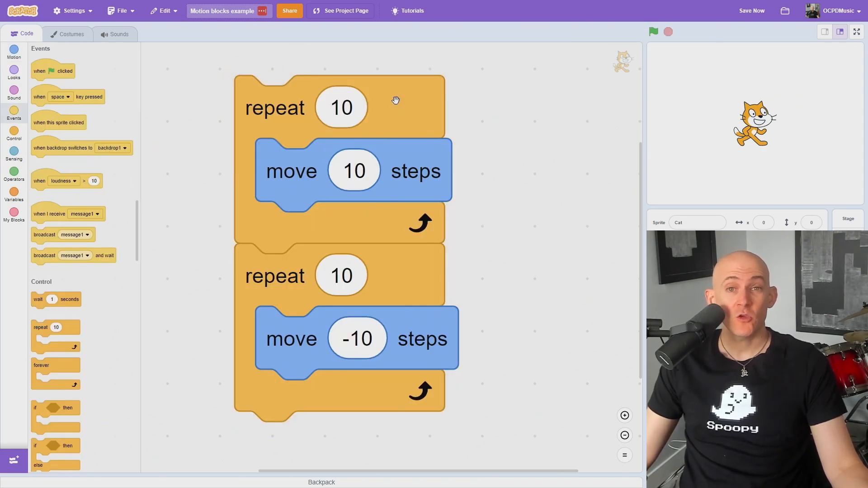
left_click(14, 53)
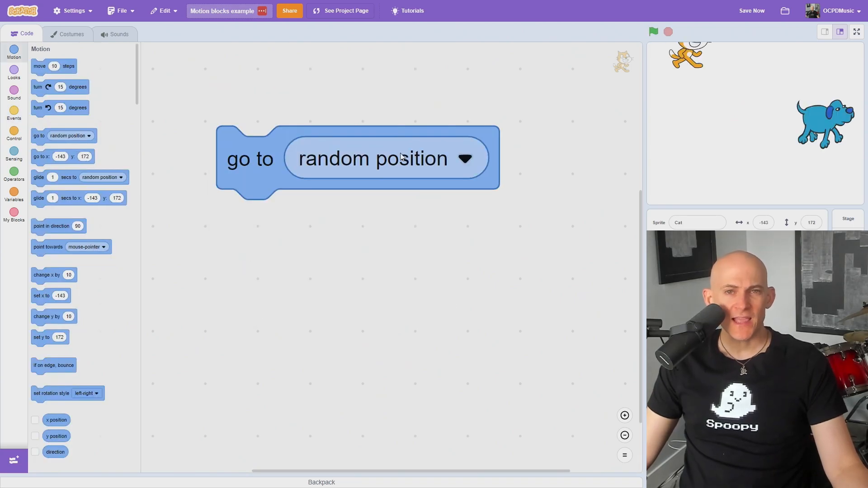
Send the cat to the Dog sprite using the go to block's destination dropdown
left_click(464, 159)
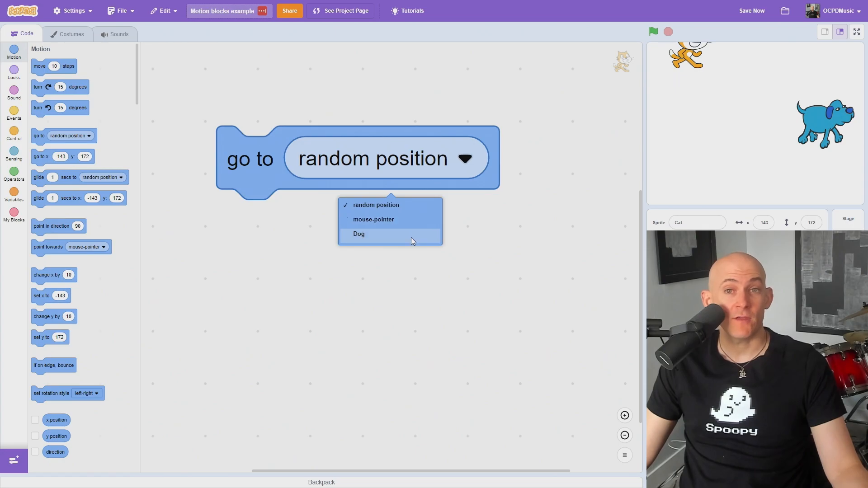
left_click(359, 234)
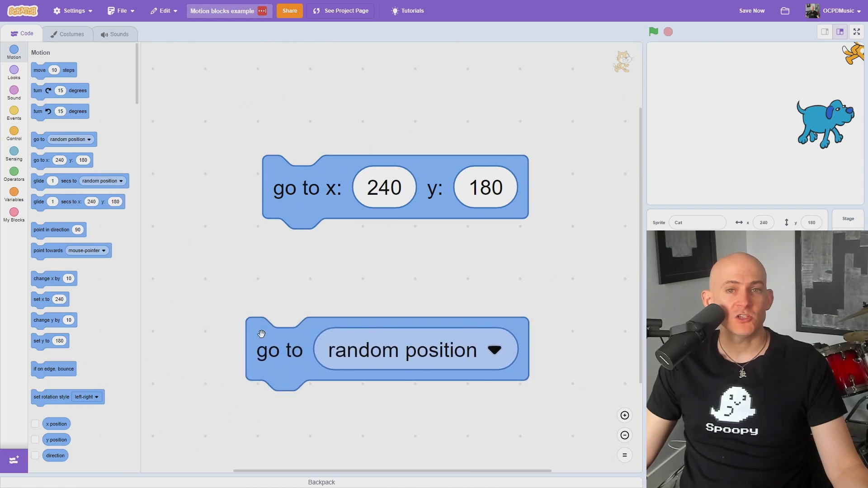
Run go to x:240 y:180, then give a go to x:0 block a pick random y value
left_click(280, 350)
type("0")
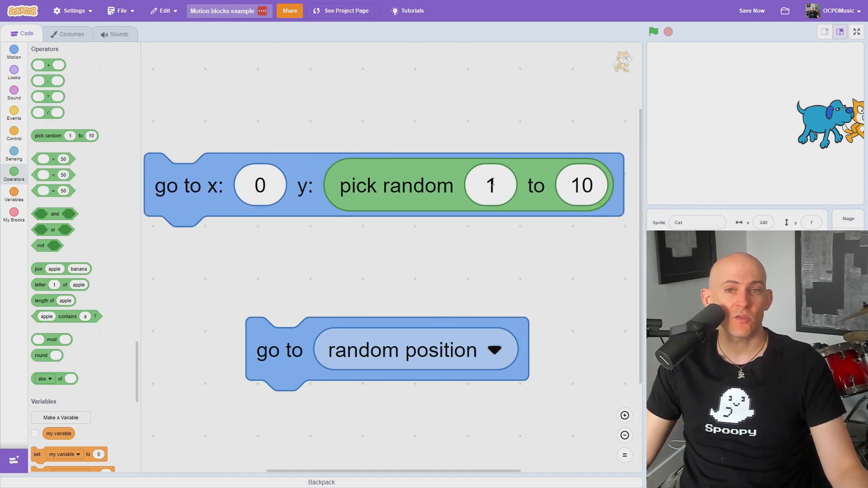
type("50")
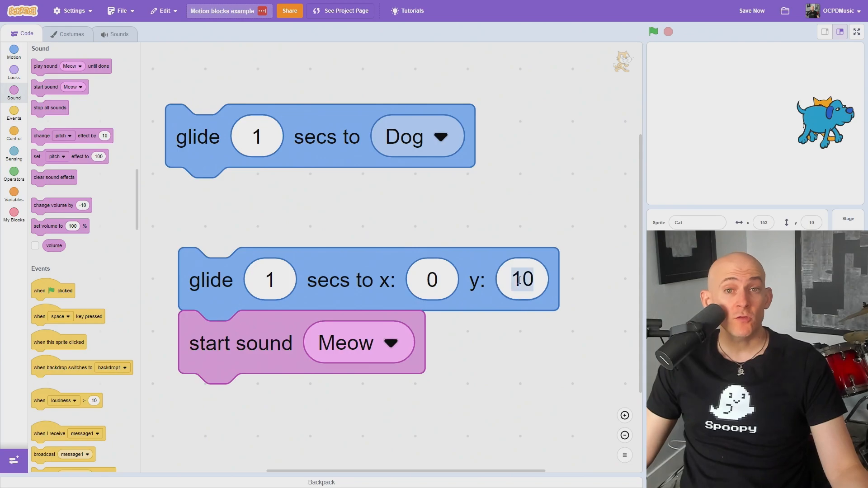
Run the glide to x:0 y:0 with Meow sound stack twice
left_click(653, 32)
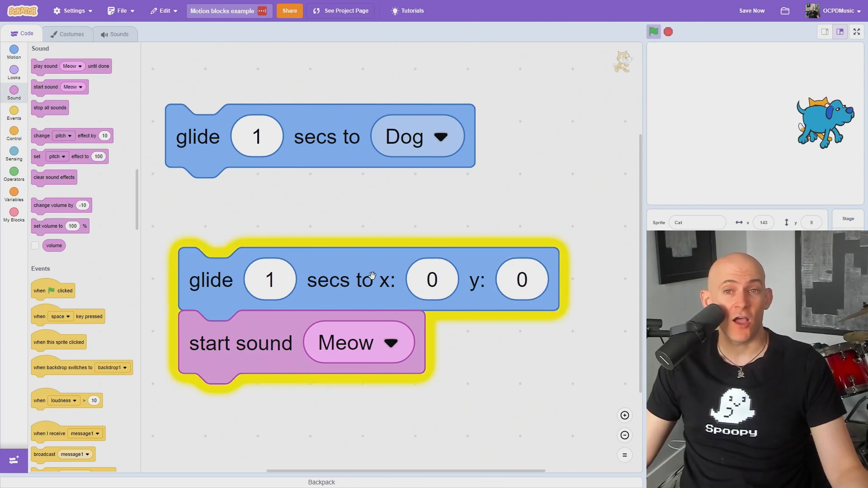
left_click(653, 32)
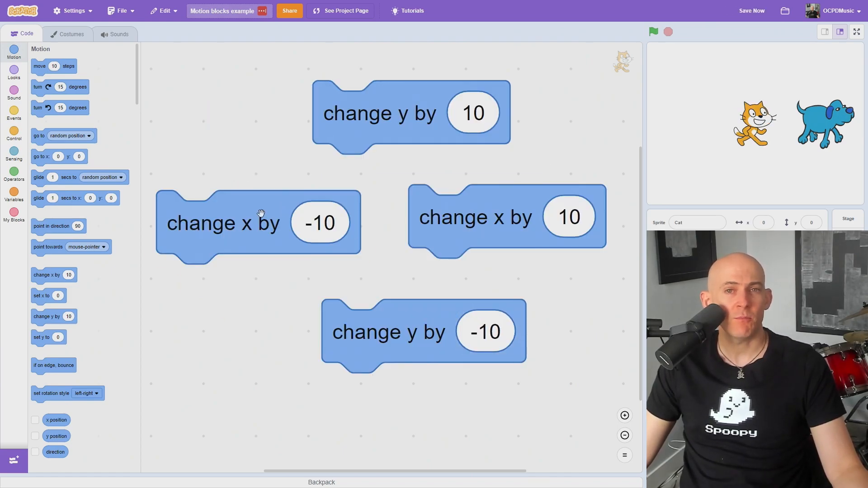
mouse_move(381, 114)
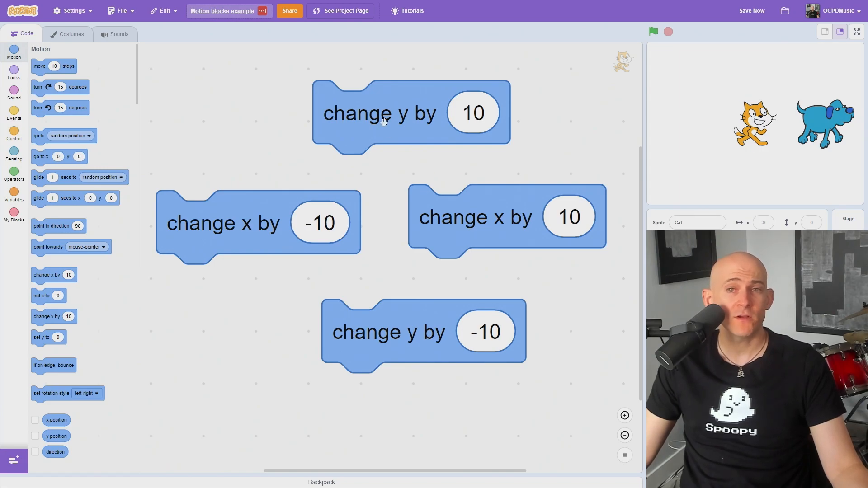
mouse_move(396, 324)
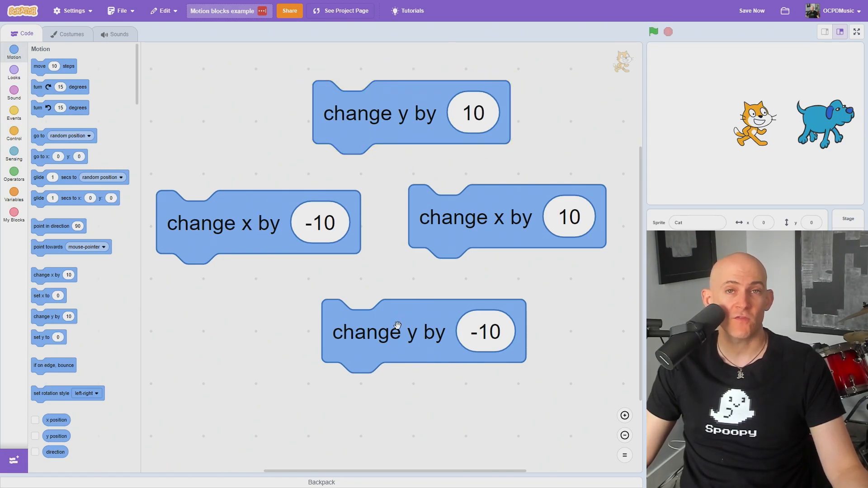
Enter -150 into one of the two set x to blocks
type("-150")
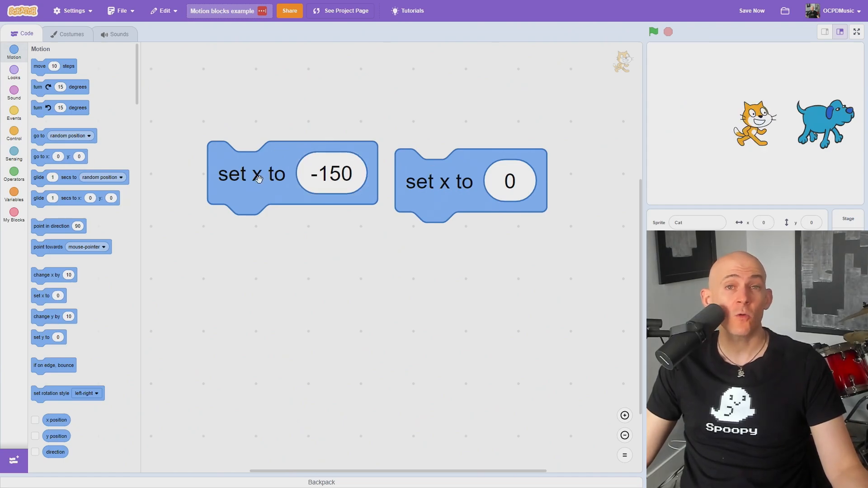
Run the green-flag forever move 10 steps script, then rerun it with if on edge, bounce added
left_click(14, 114)
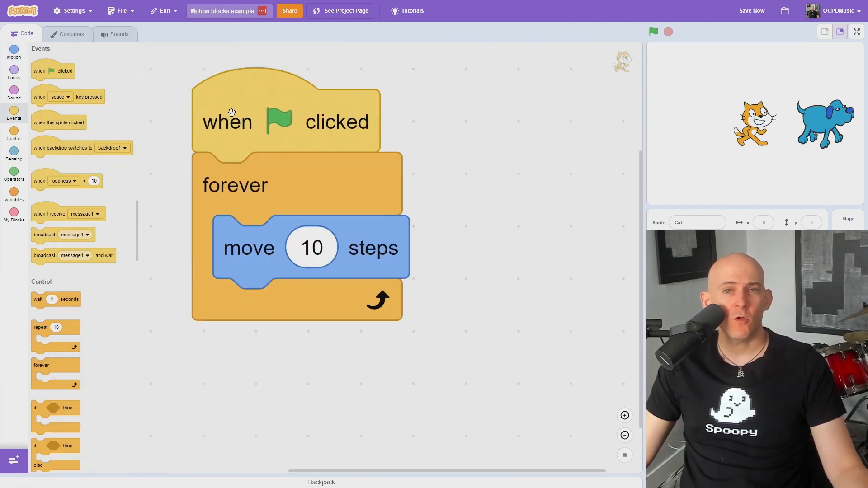
left_click(654, 31)
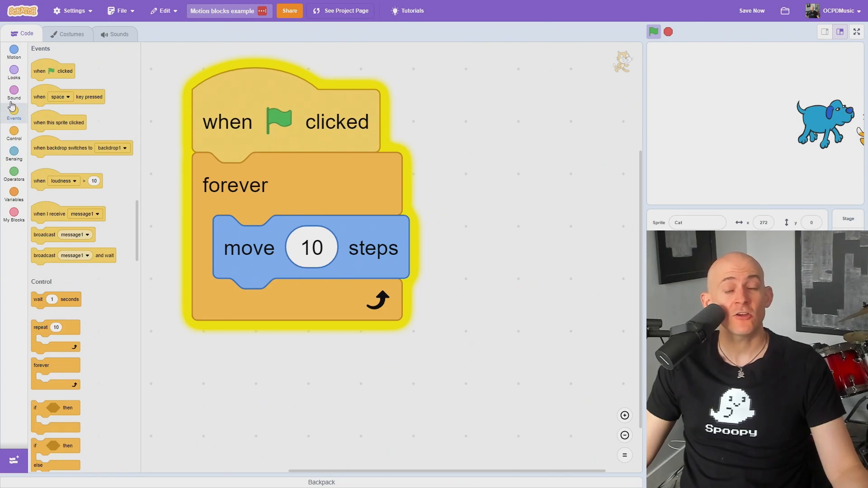
left_click(14, 52)
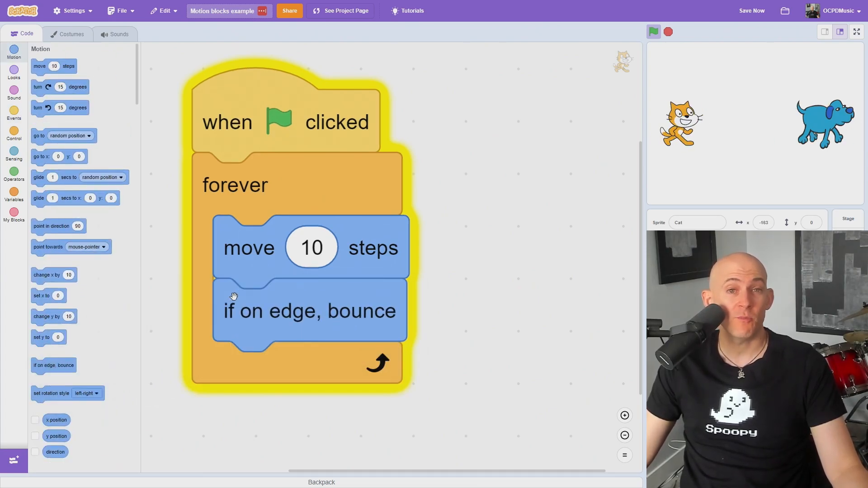
left_click(653, 32)
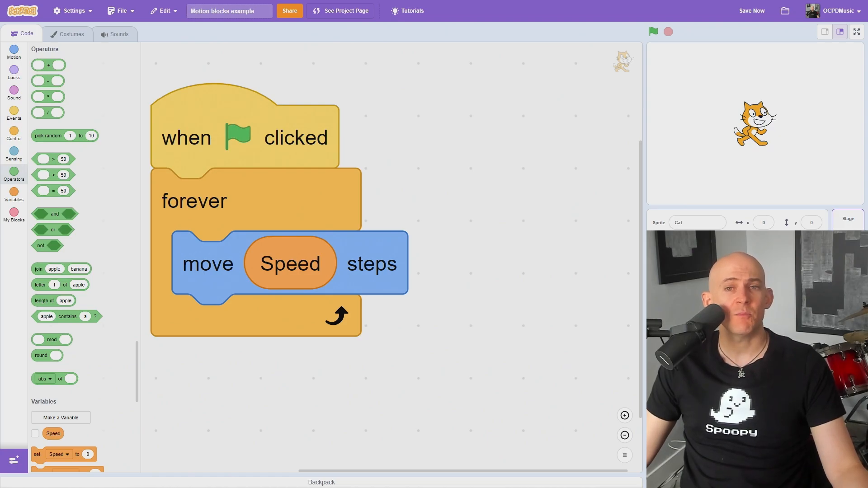
Select the Stage, whose Motion category offers no blocks
left_click(847, 218)
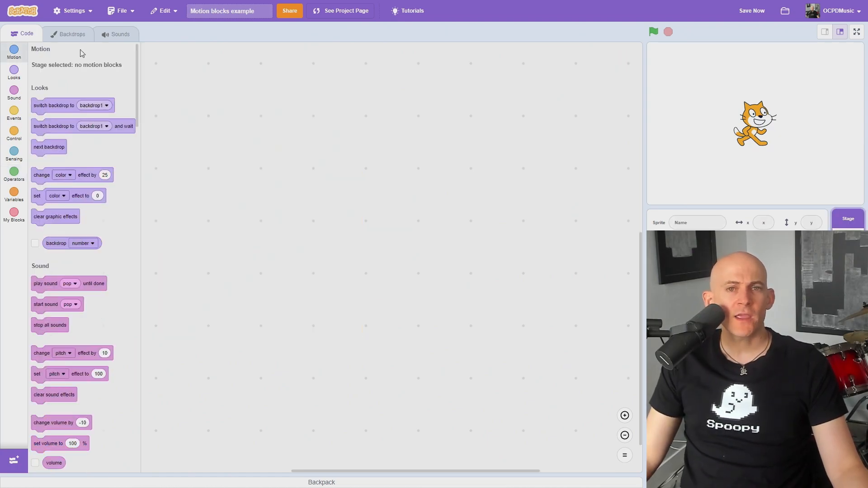